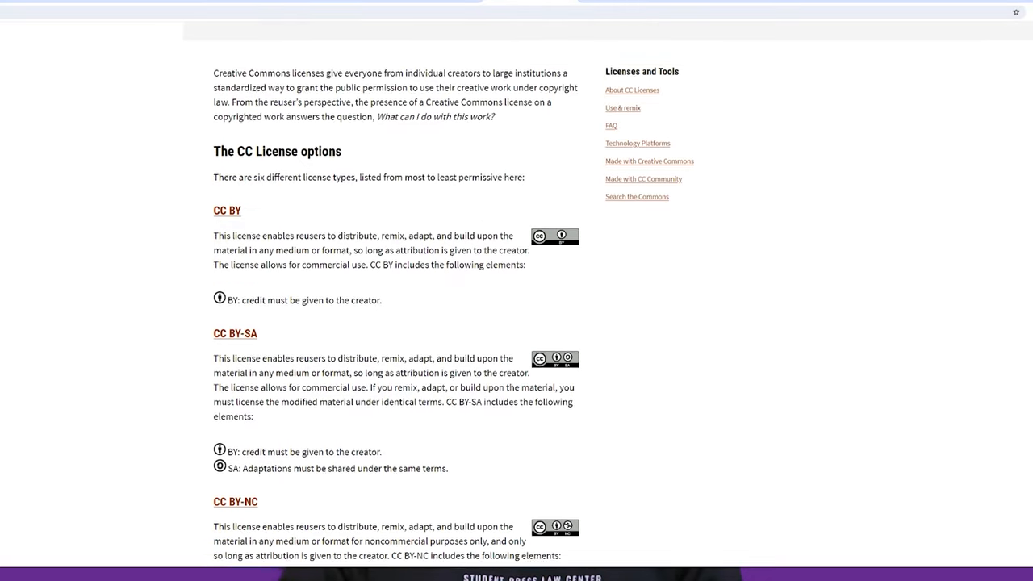
Scroll through the six Creative Commons license types, ending on a blank Google page
scroll("down", 3)
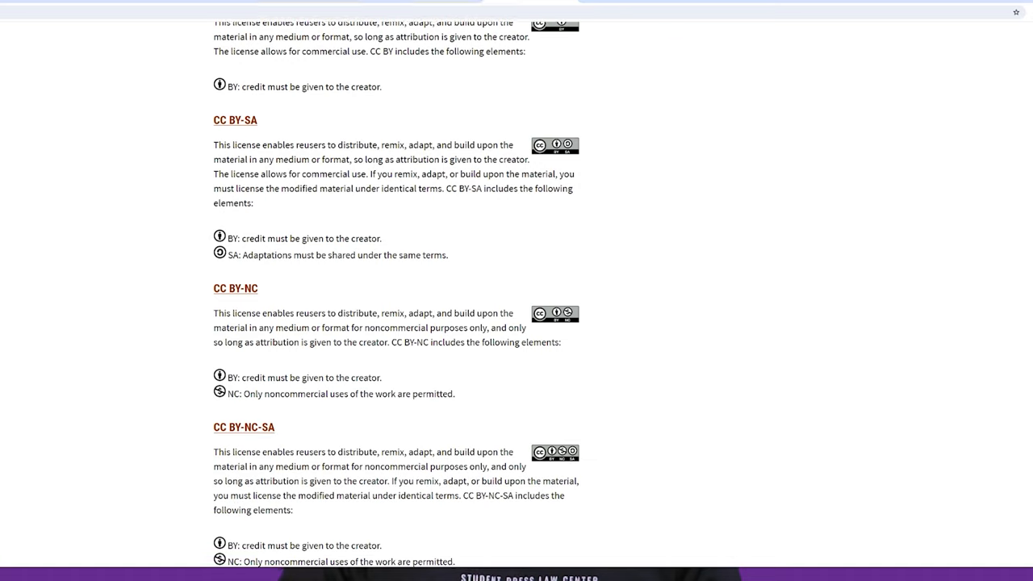
scroll("down", 3)
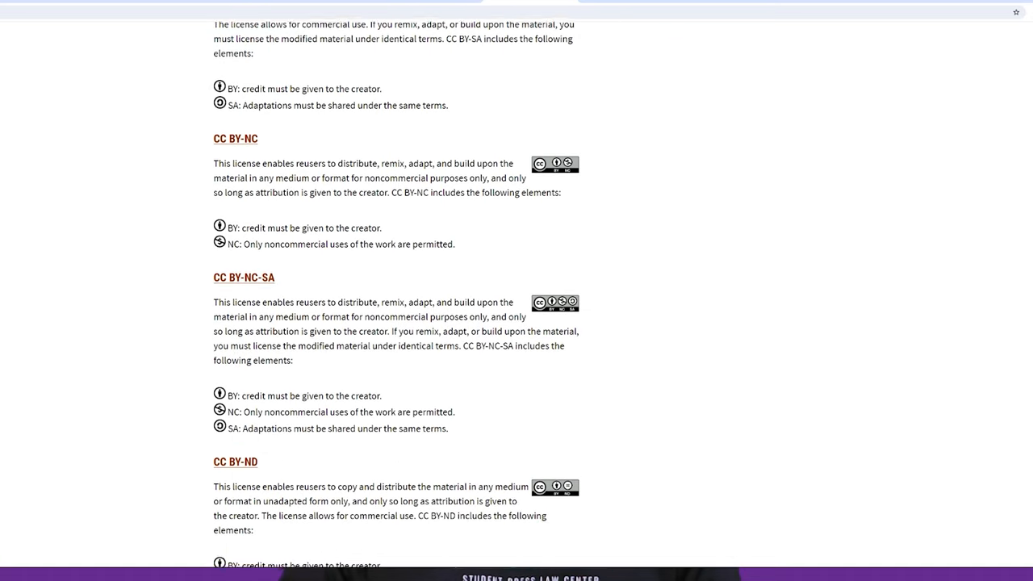
scroll("down", 3)
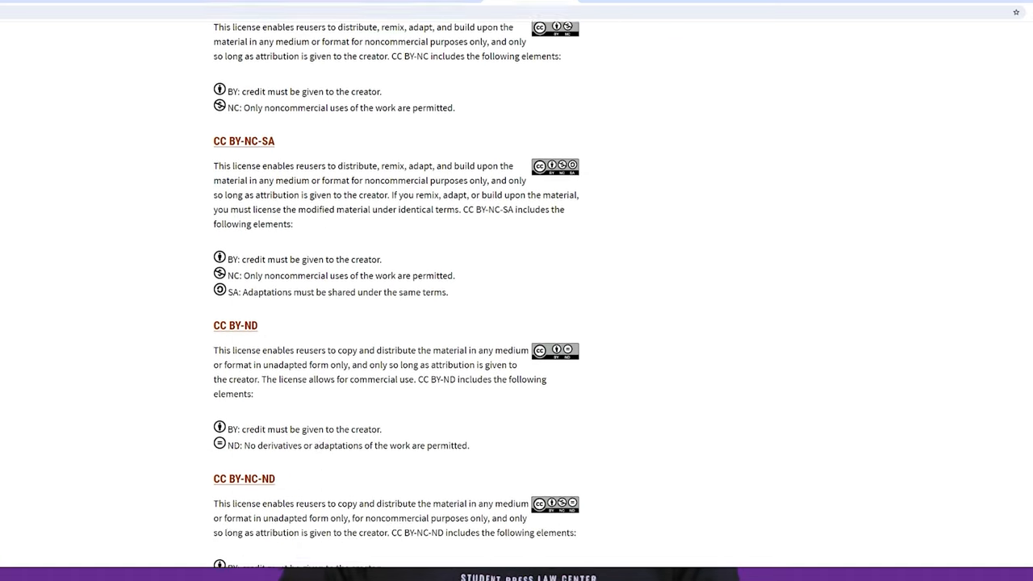
scroll("down", 3)
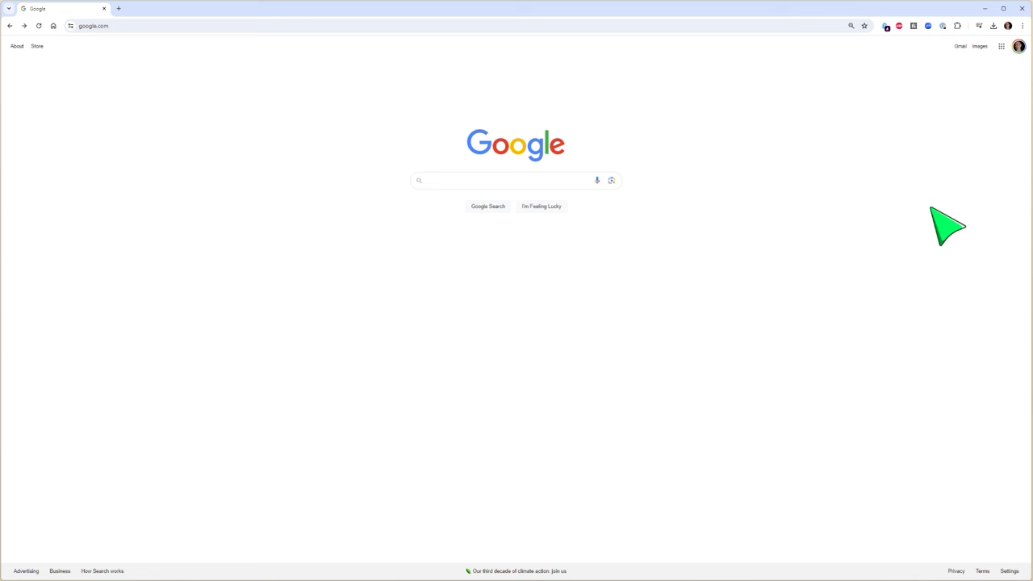
Search Google for "taylor swift" and switch to the Images results
left_click(510, 180)
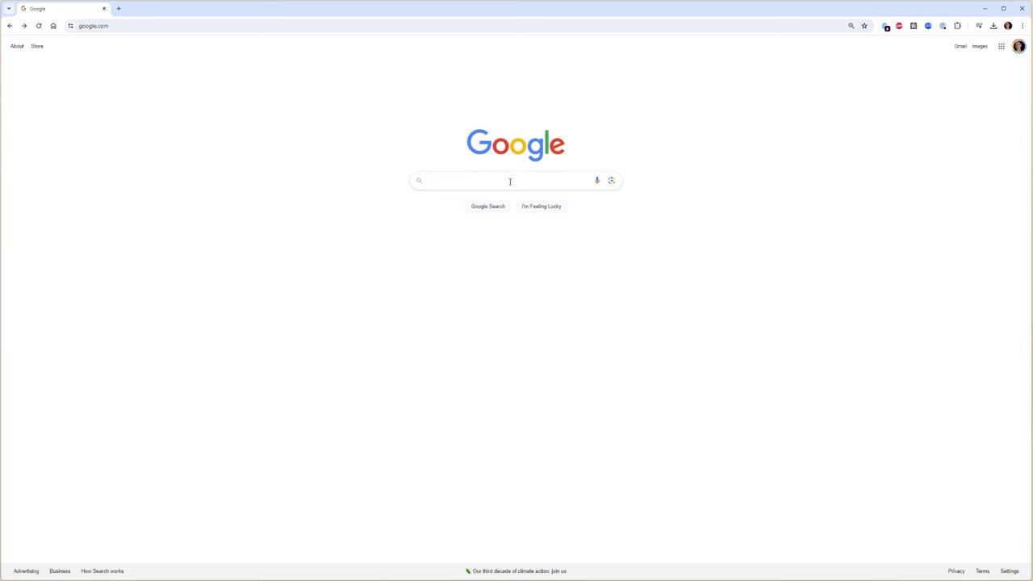
type("Tay")
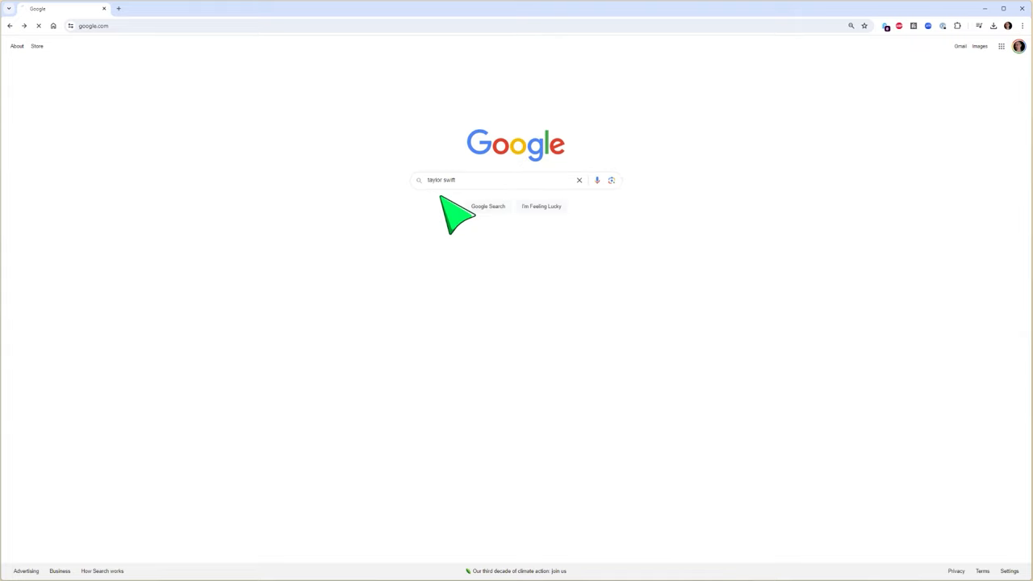
left_click(487, 205)
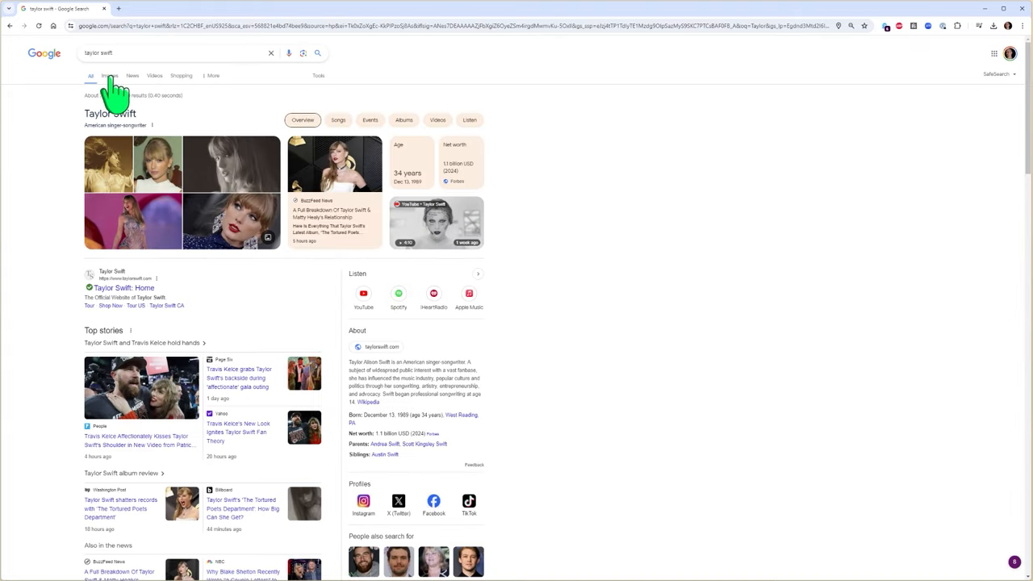
left_click(109, 75)
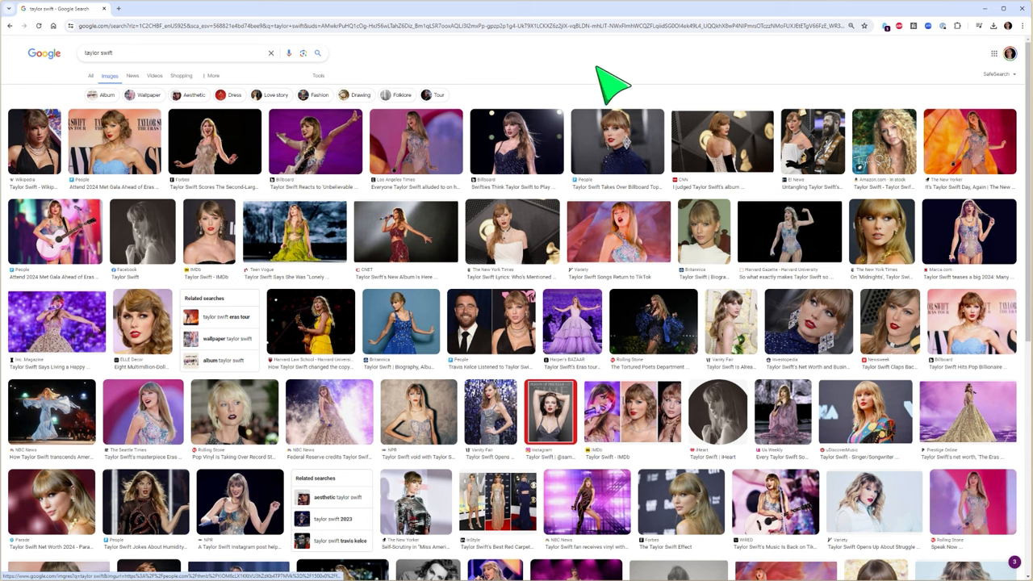
mouse_move(579, 68)
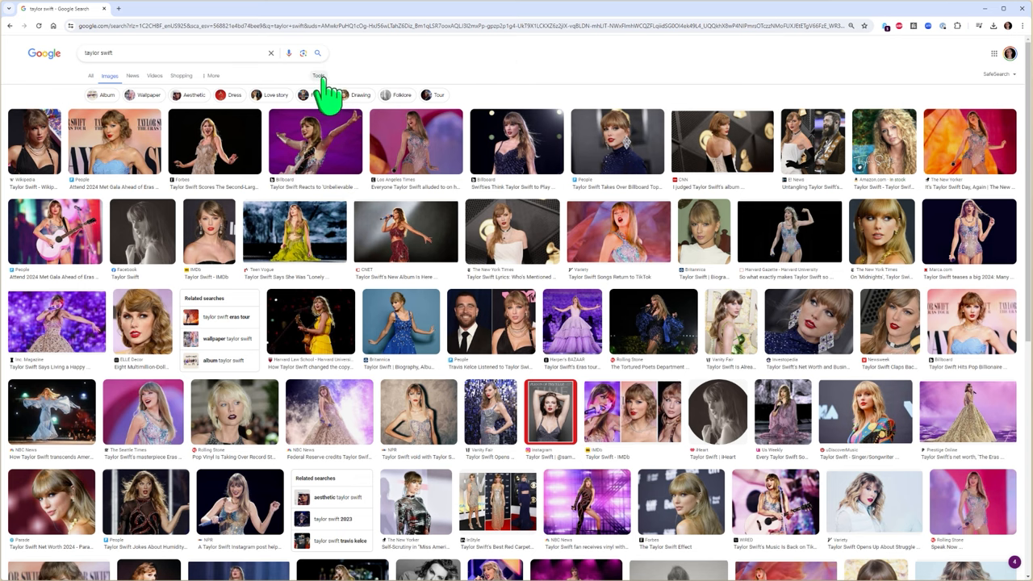
Set the image Usage rights filter to Creative Commons licenses
left_click(318, 75)
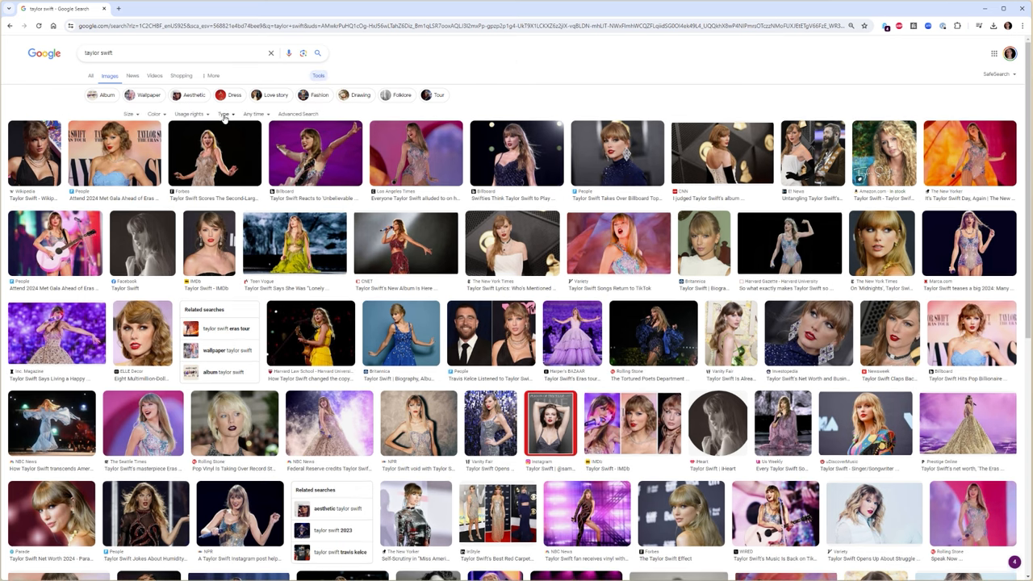
left_click(191, 114)
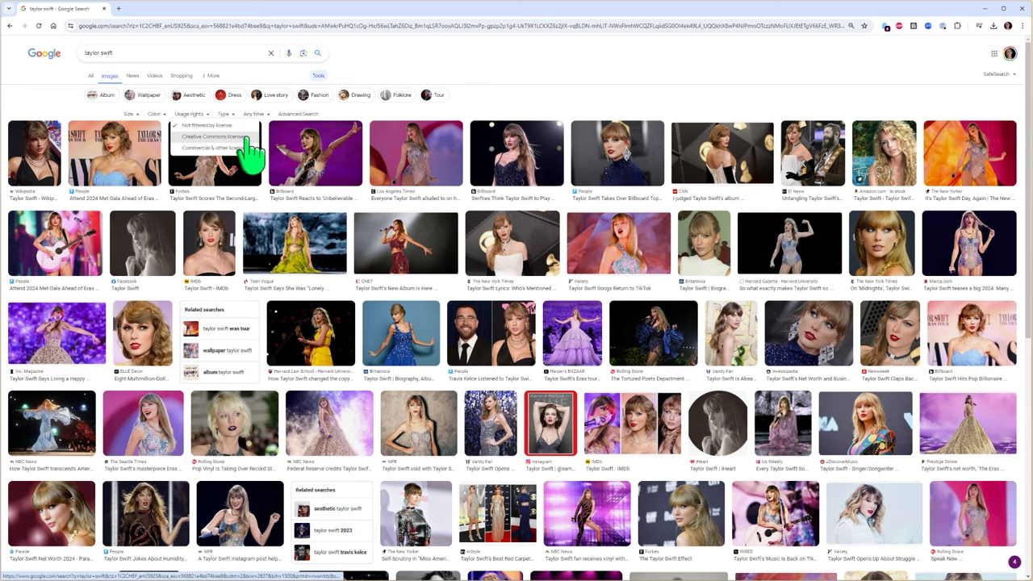
left_click(213, 135)
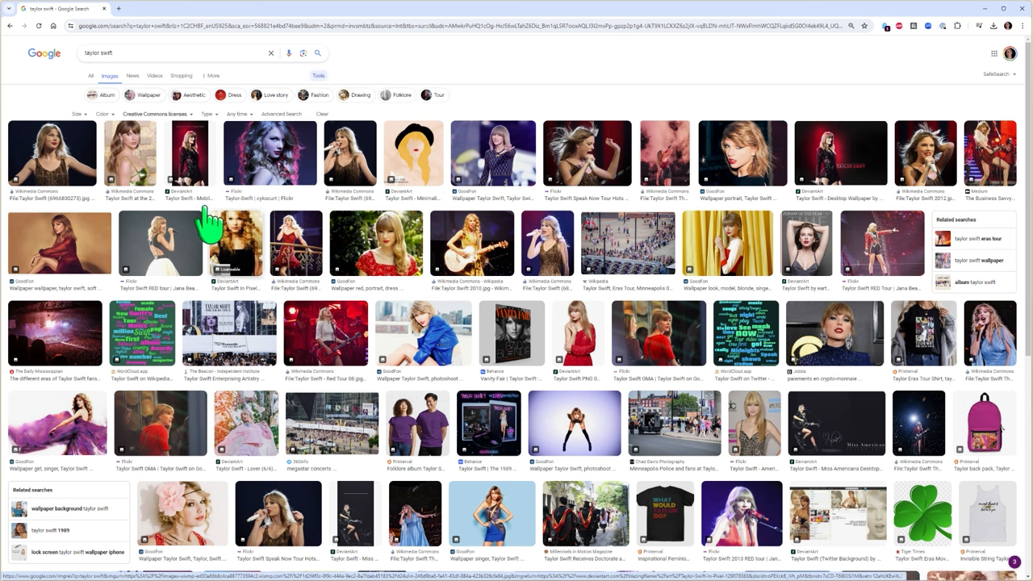
mouse_move(682, 137)
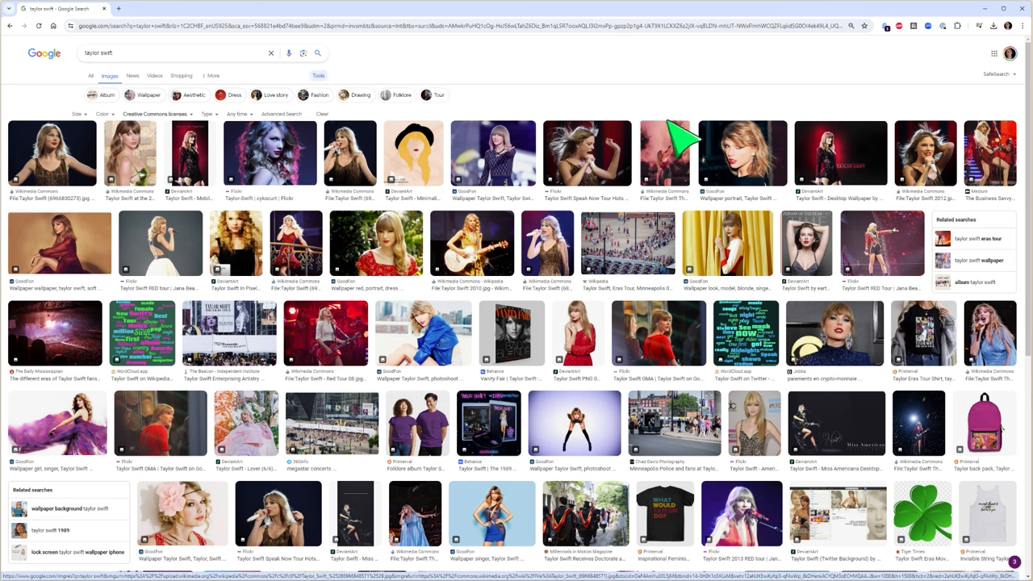
mouse_move(727, 89)
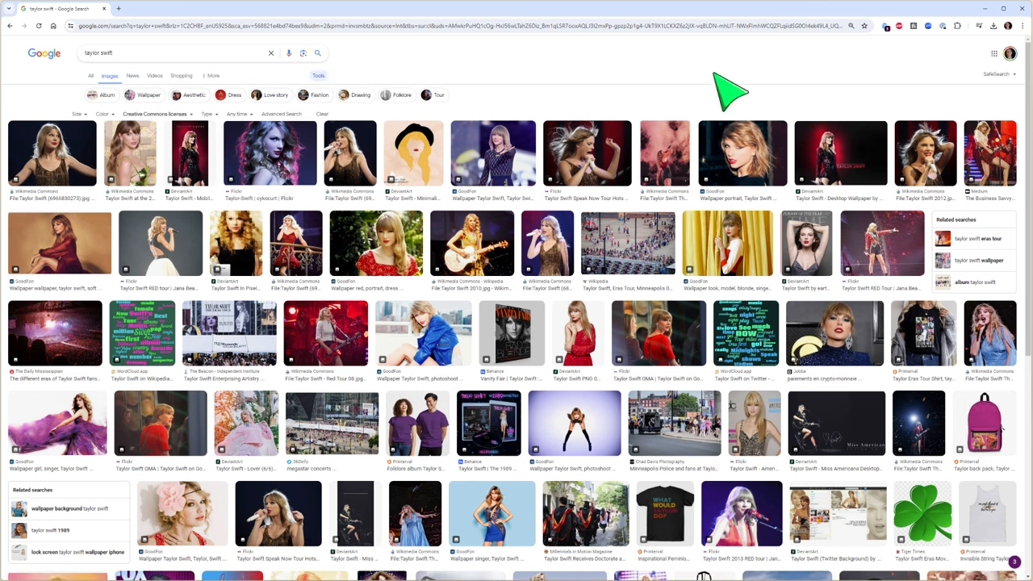
mouse_move(882, 242)
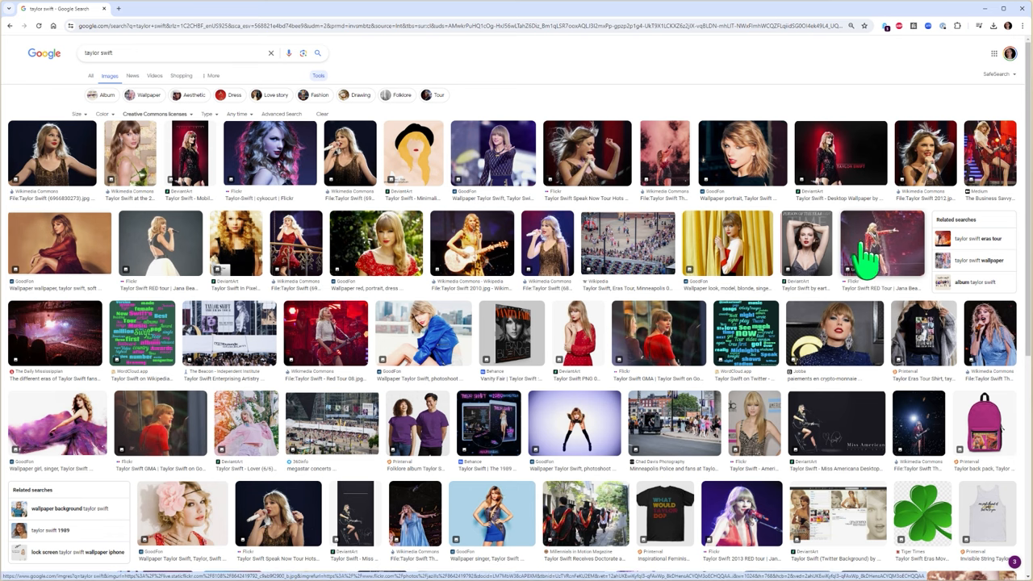
Preview the Flickr "Taylor Swift Speak Now Tour" photo and scroll to its details
left_click(586, 153)
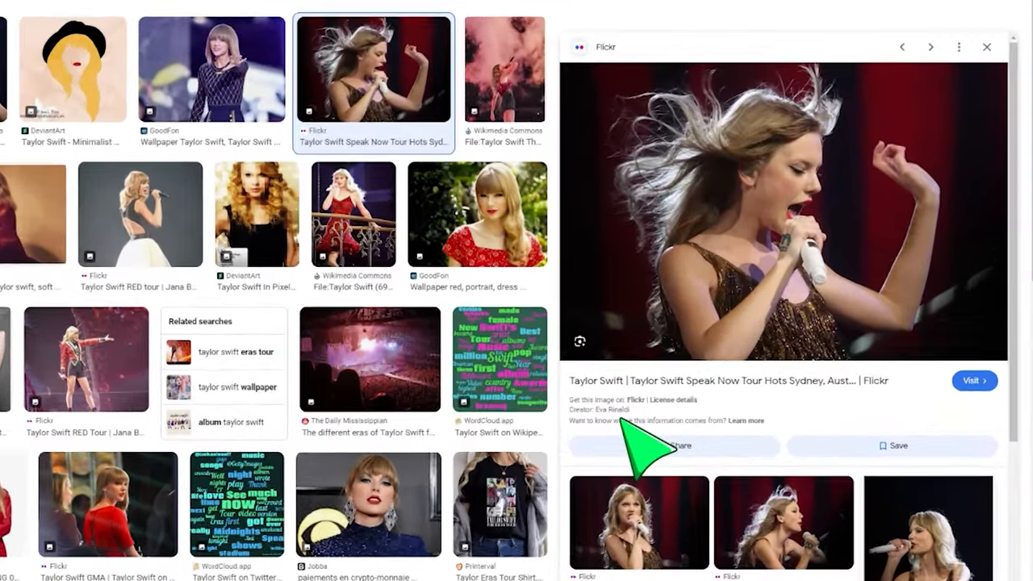
scroll("down", 3)
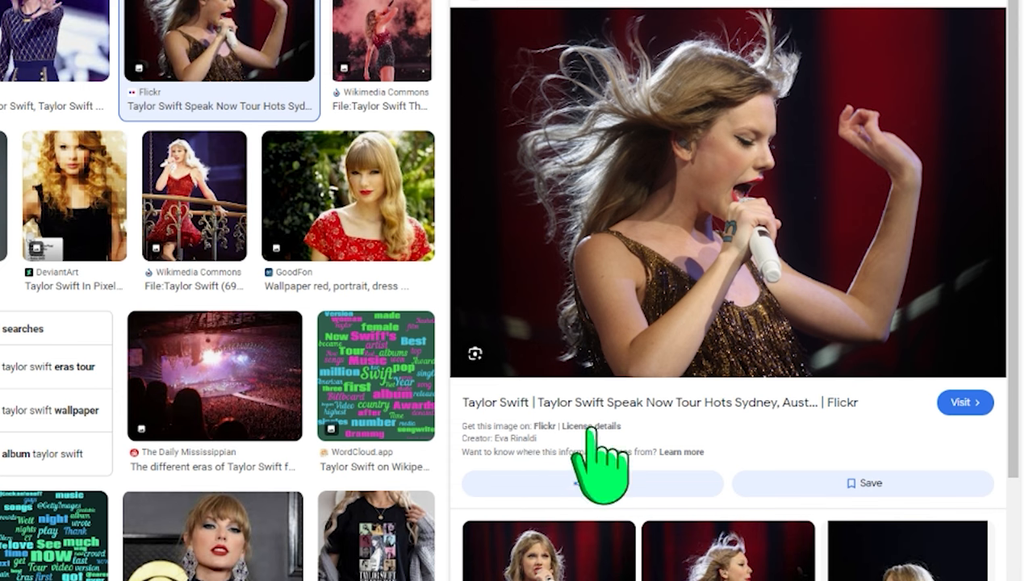
Open the photo's License details and scroll through the CC BY-SA 2.0 deed
left_click(592, 426)
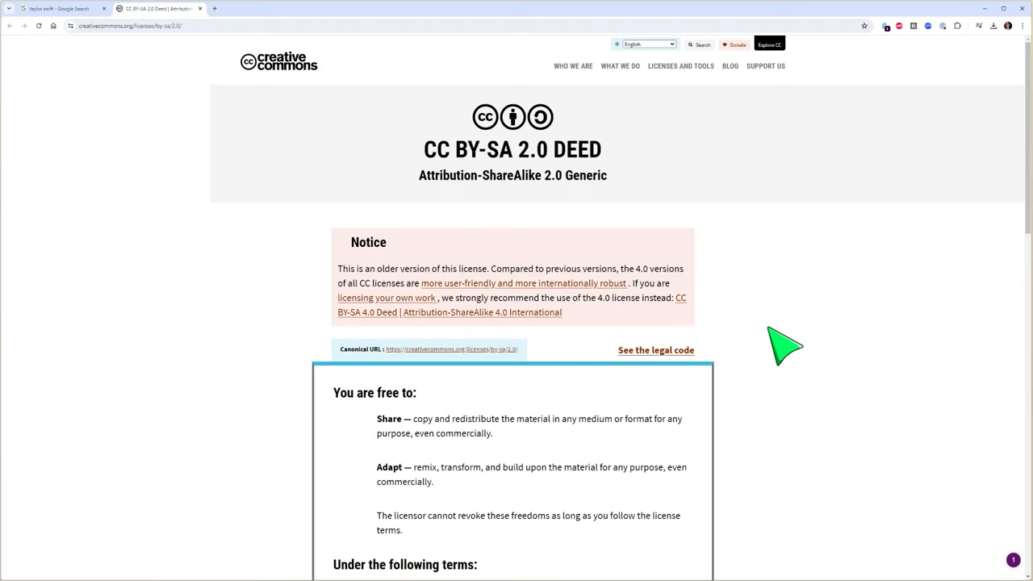
mouse_move(452, 162)
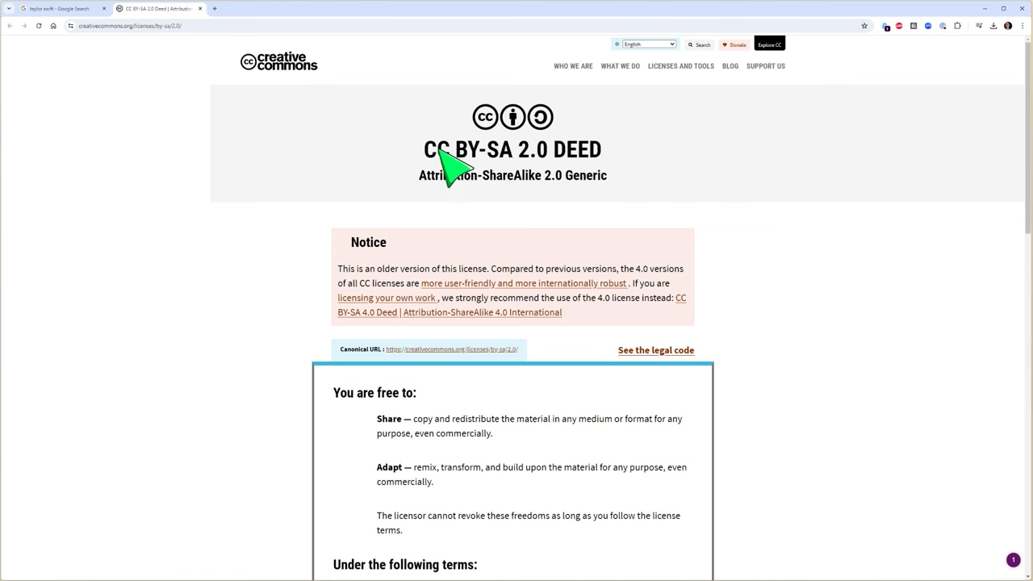
mouse_move(505, 173)
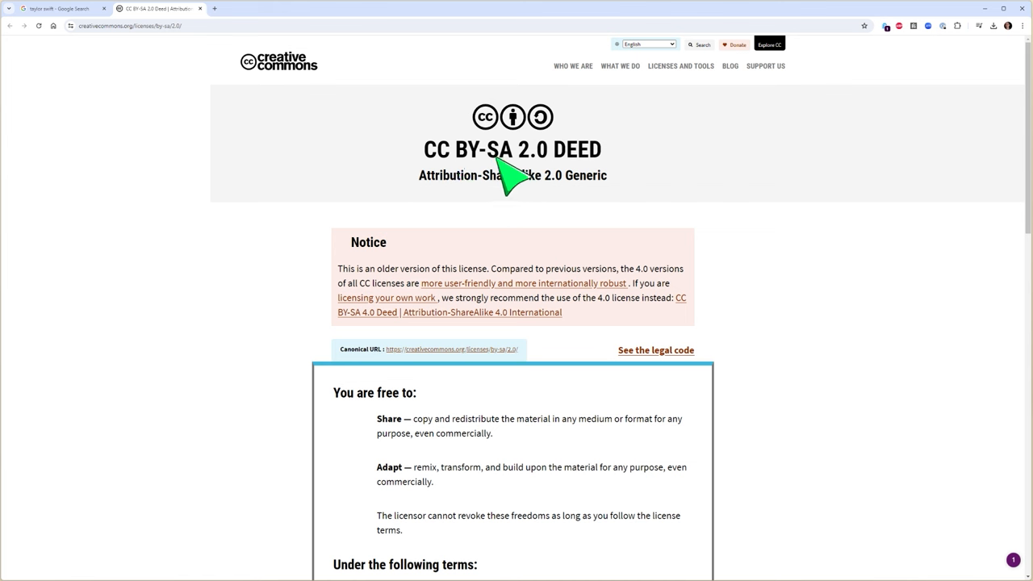
mouse_move(498, 181)
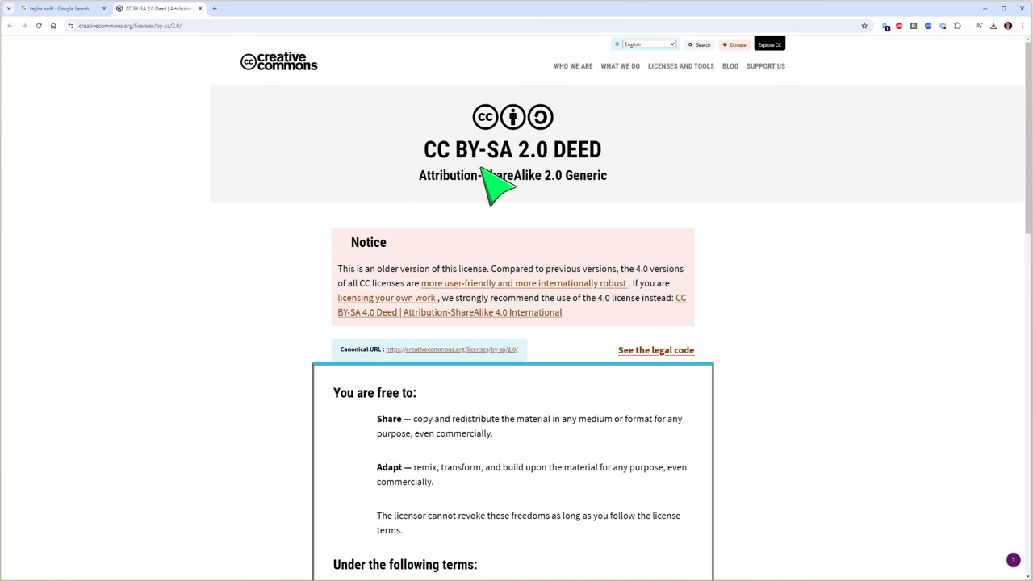
mouse_move(516, 181)
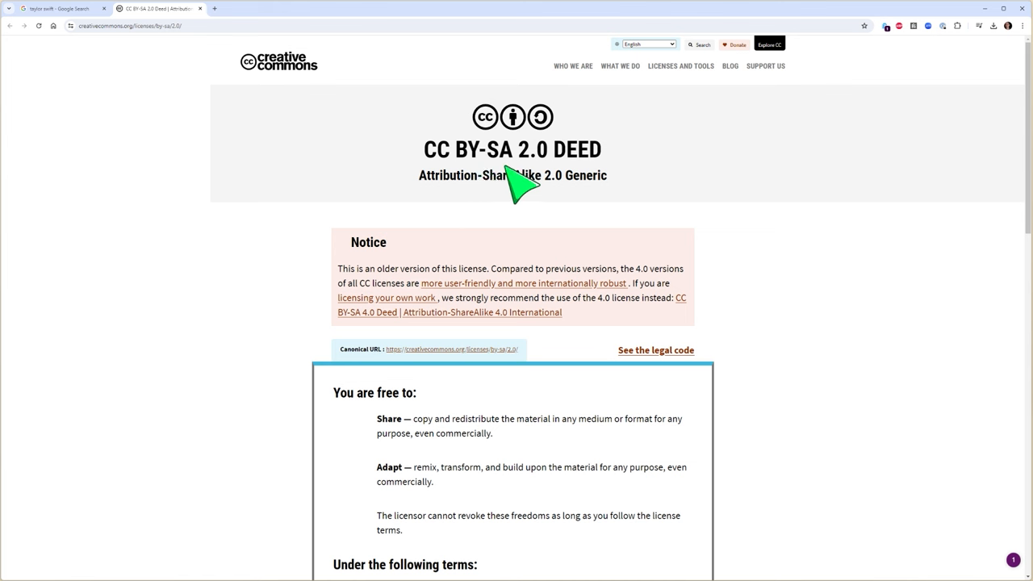
mouse_move(763, 219)
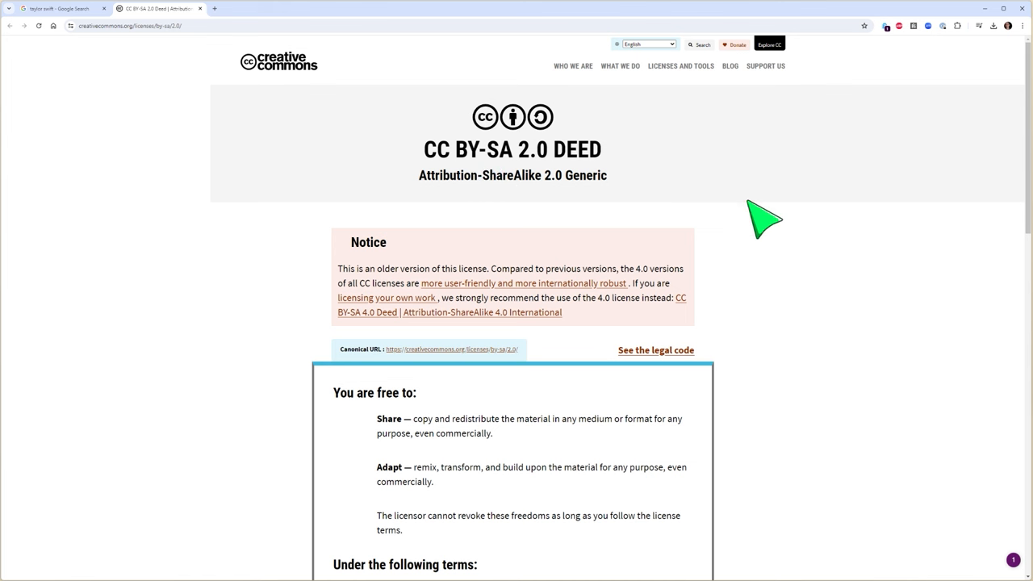
mouse_move(788, 253)
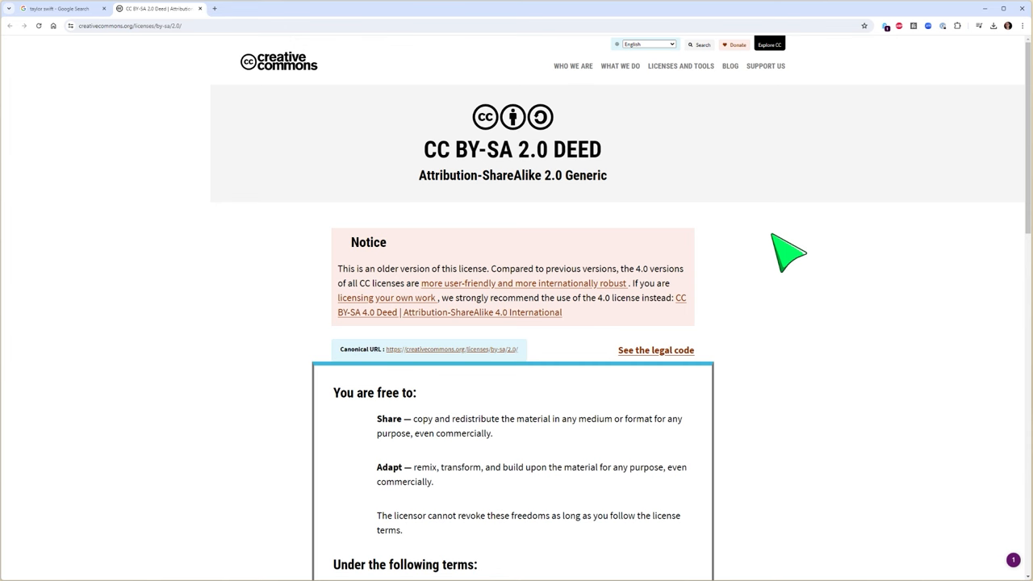
mouse_move(787, 264)
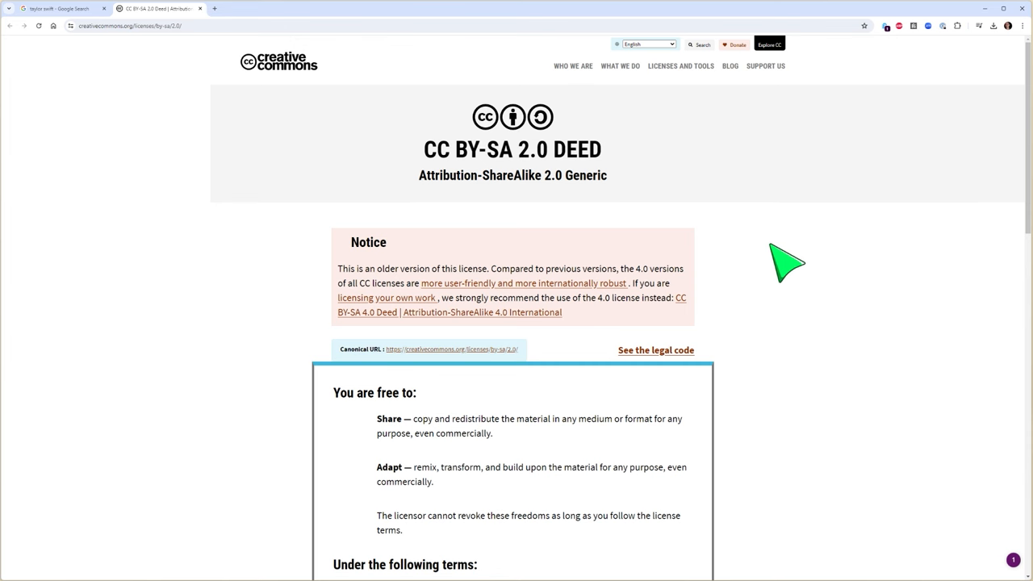
scroll("down", 3)
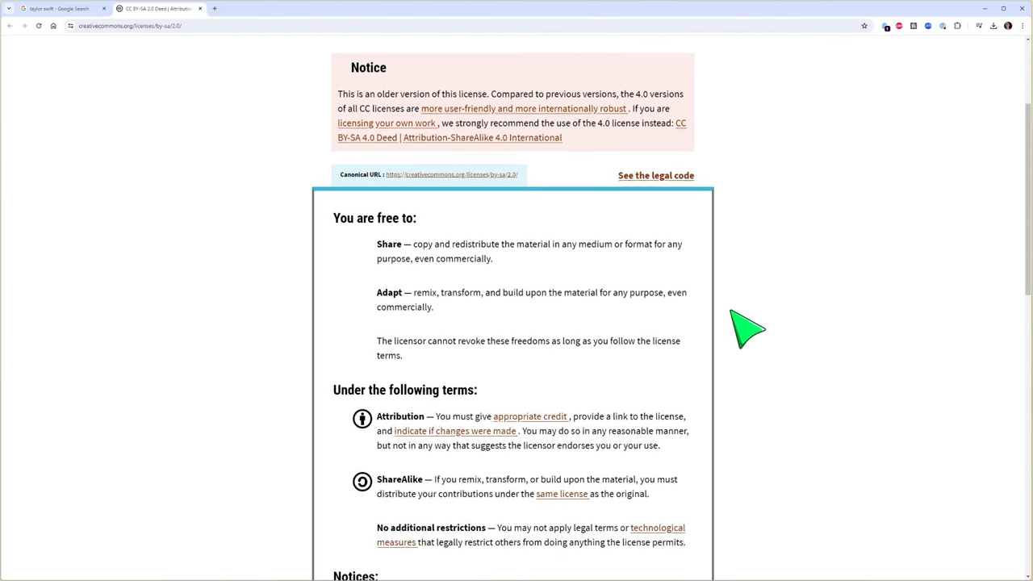
scroll("down", 3)
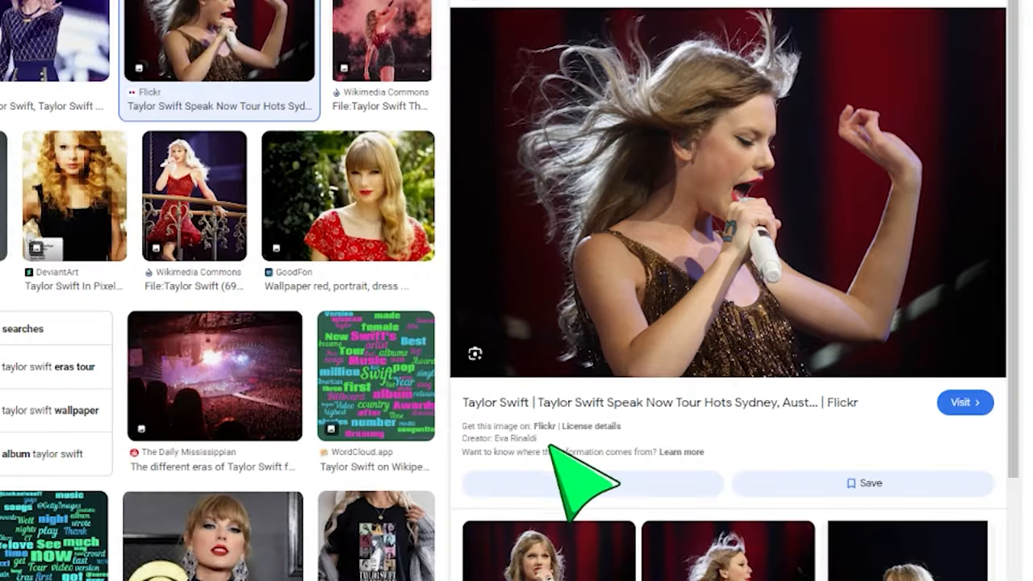
Reopen the CC BY-SA 2.0 deed from the preview's License details link
left_click(591, 426)
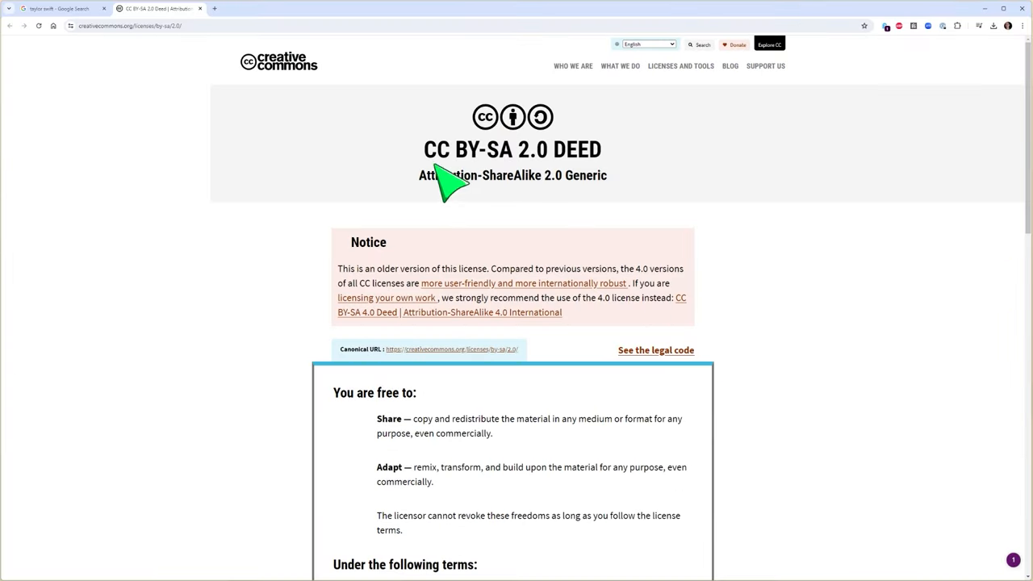